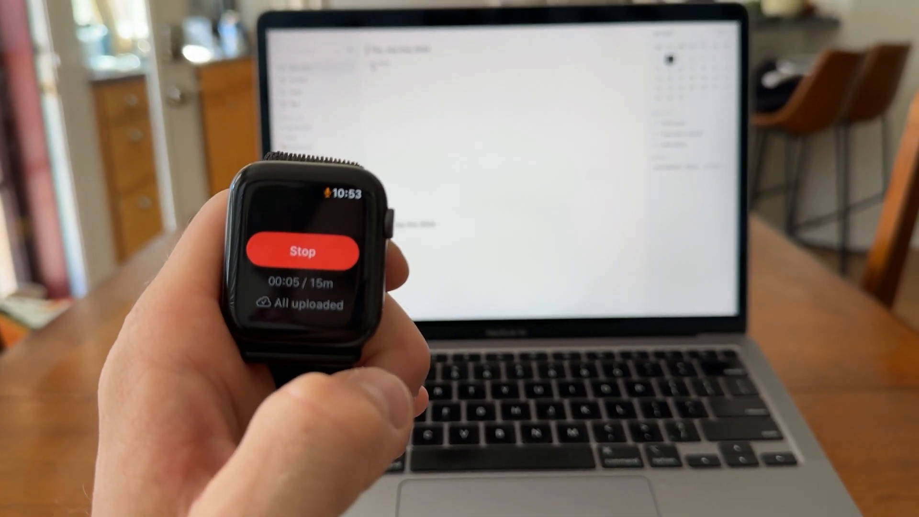
Stop the running voice memo recording on the watch so it uploads
left_click(303, 252)
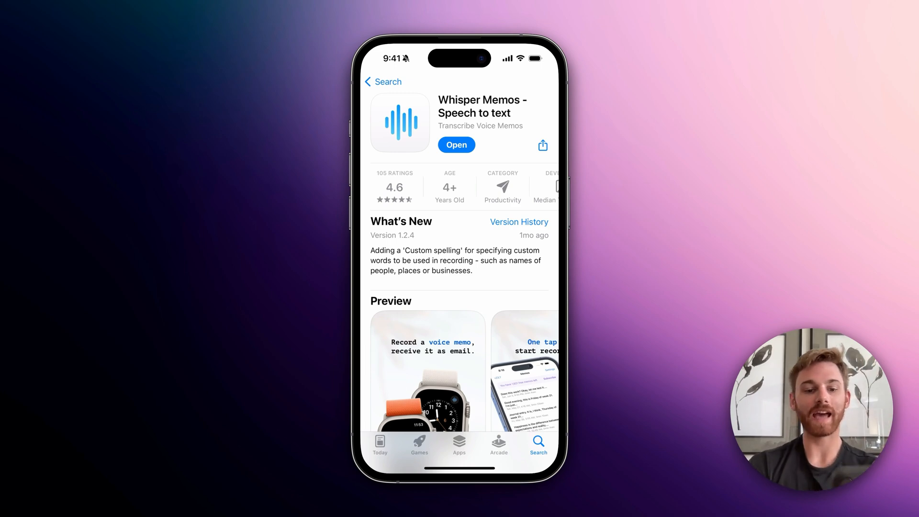
Launch the installed Whisper Memos app and go to its Settings screen
left_click(456, 144)
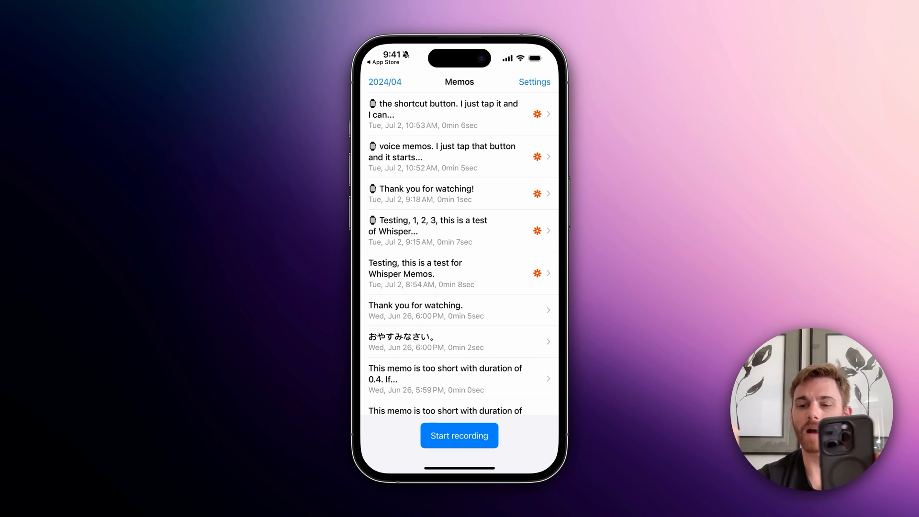
left_click(534, 82)
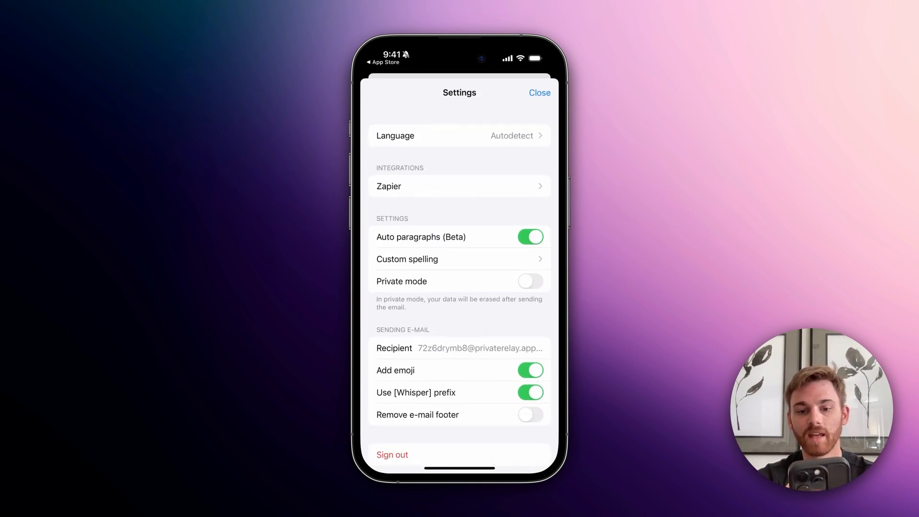
Add a Zapier integration with ID voice_memos and Catch all enabled, then send a test action
left_click(458, 186)
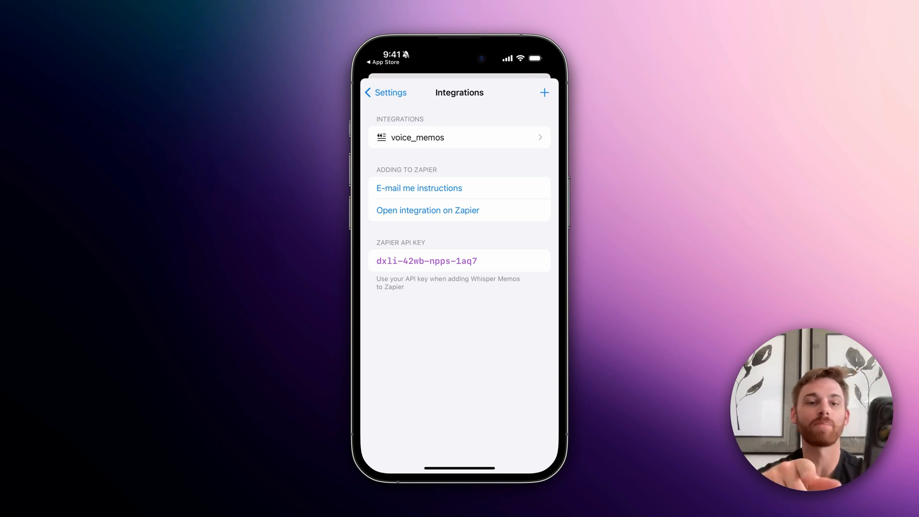
left_click(459, 137)
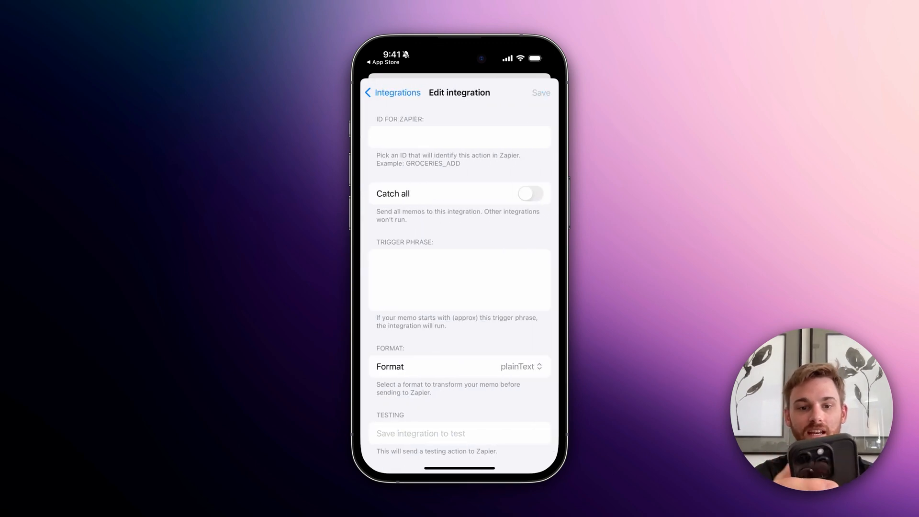
left_click(459, 137)
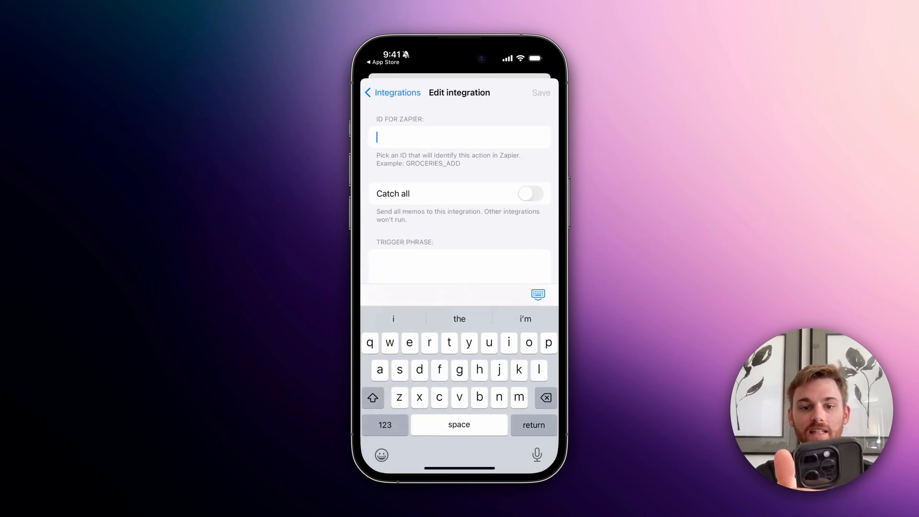
left_click(530, 193)
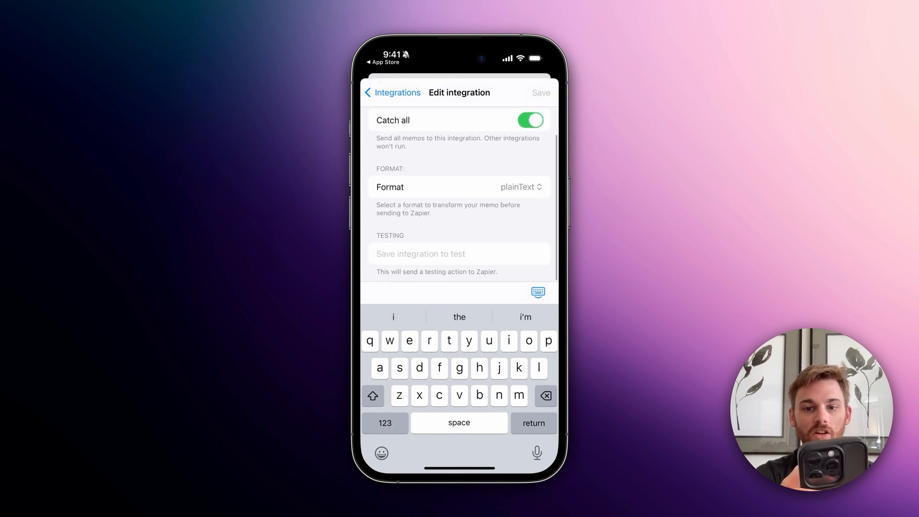
left_click(394, 91)
type("voice_memos")
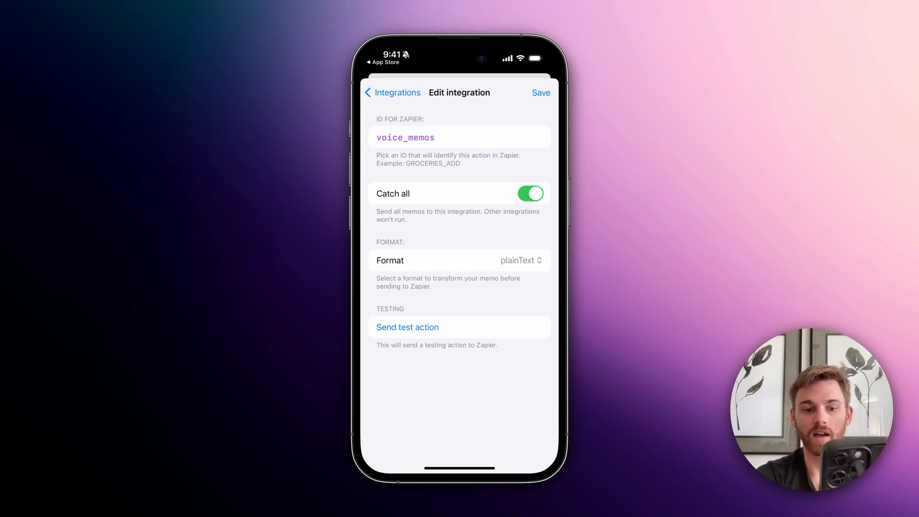
left_click(407, 326)
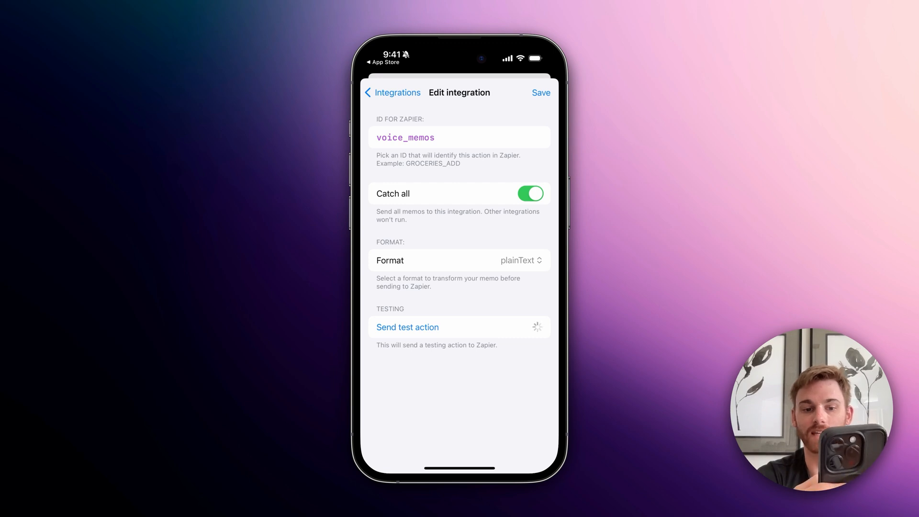
Save the voice_memos integration and copy the Zapier API key to the clipboard
left_click(393, 92)
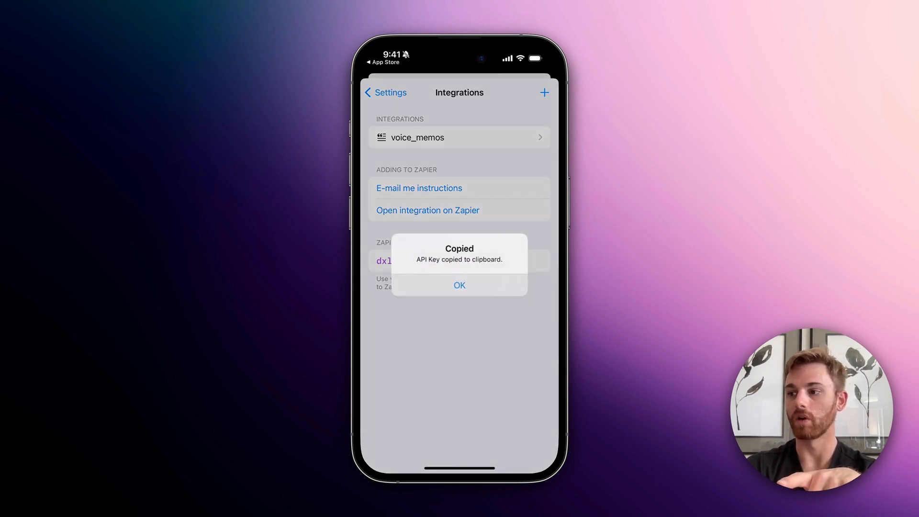
left_click(459, 285)
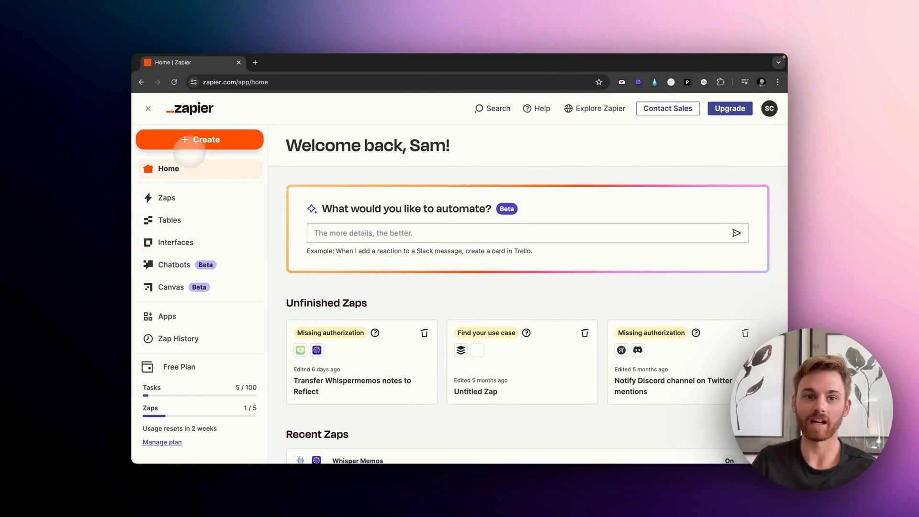
Create a new Zap from the Zapier home page's Create menu
left_click(199, 139)
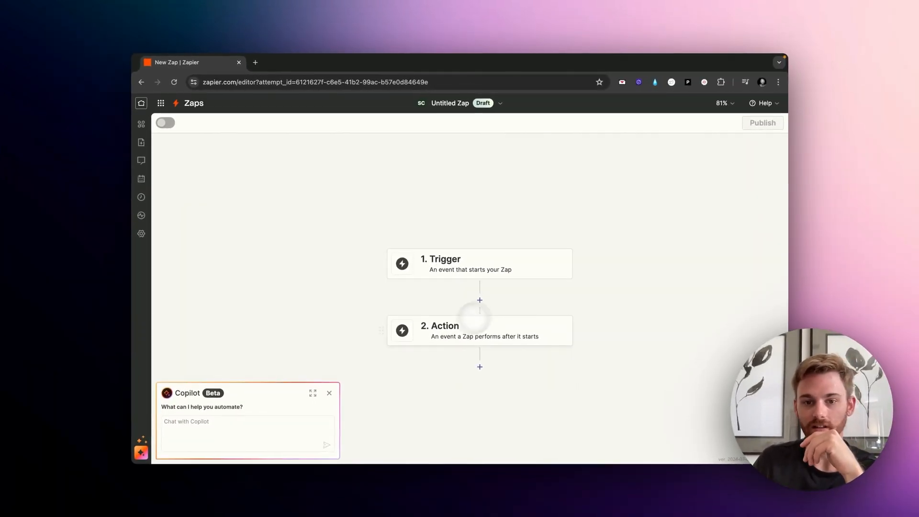
mouse_move(535, 256)
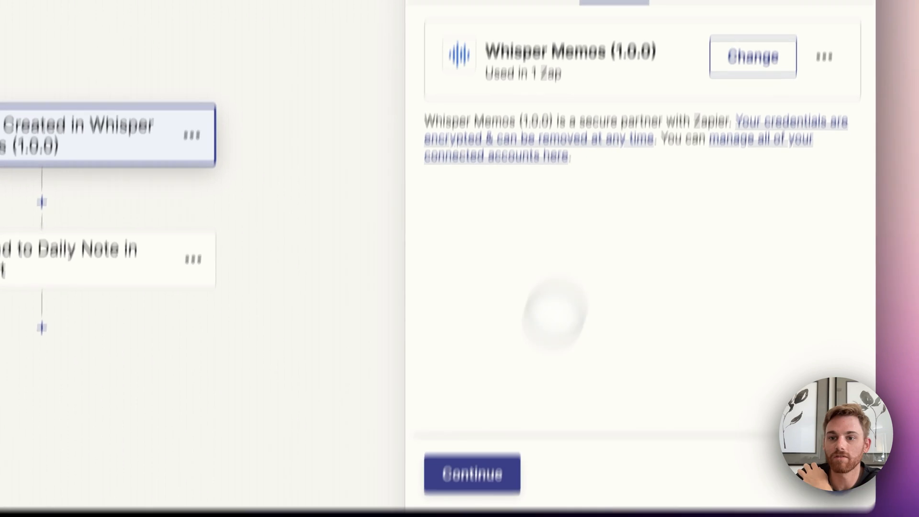
Confirm the connected Whisper Memos account and choose voice_memos as the Memo Created trigger's integration
left_click(472, 474)
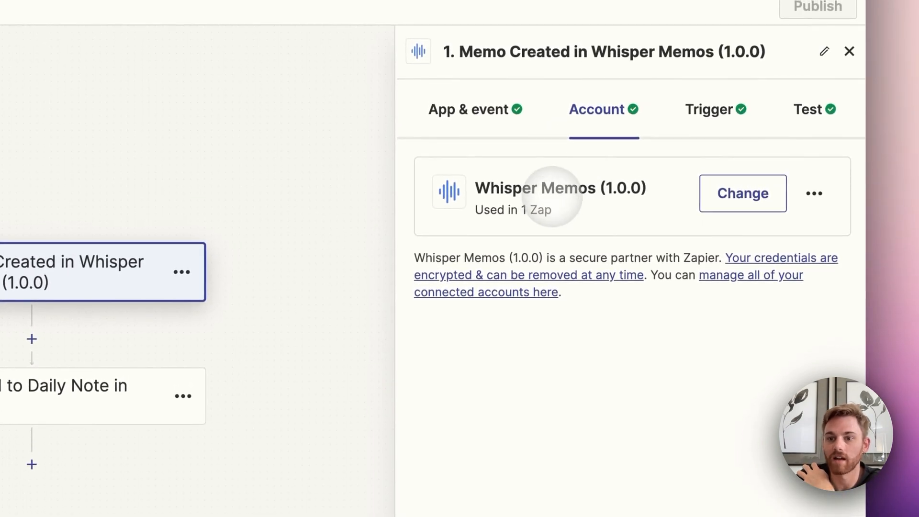
left_click(741, 193)
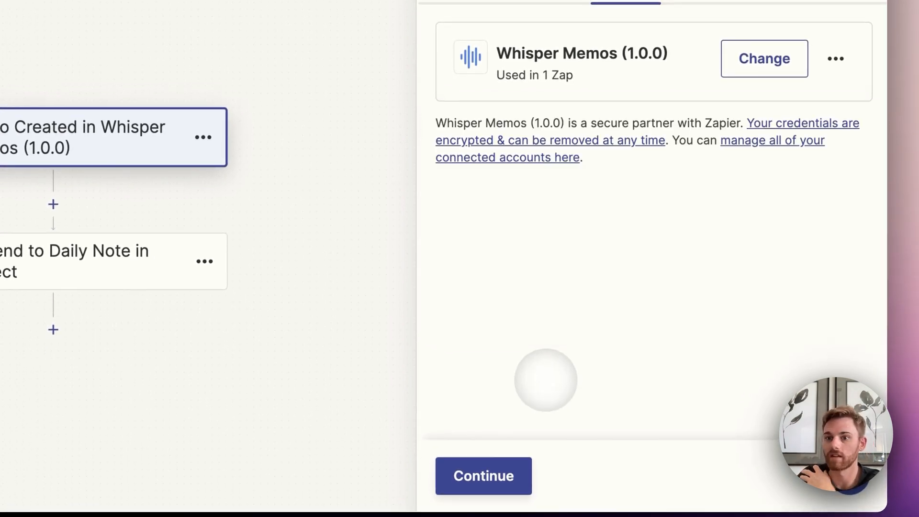
left_click(483, 476)
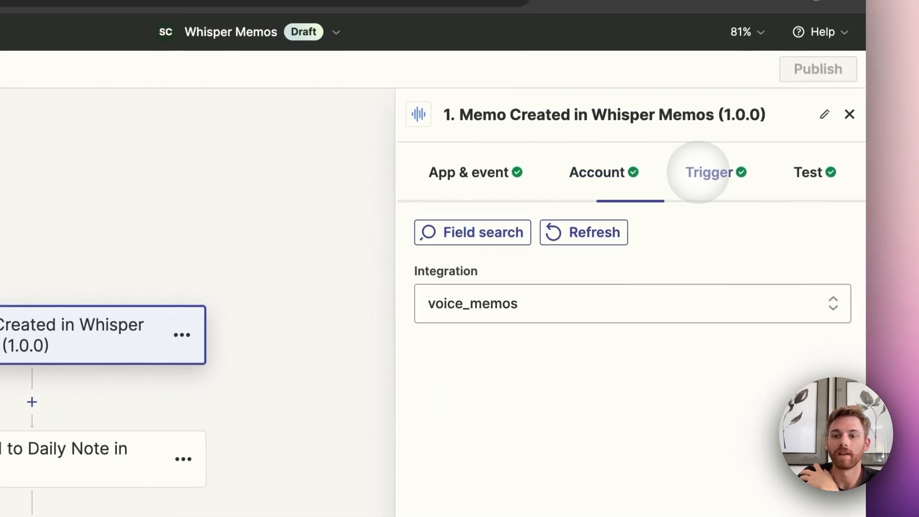
left_click(632, 304)
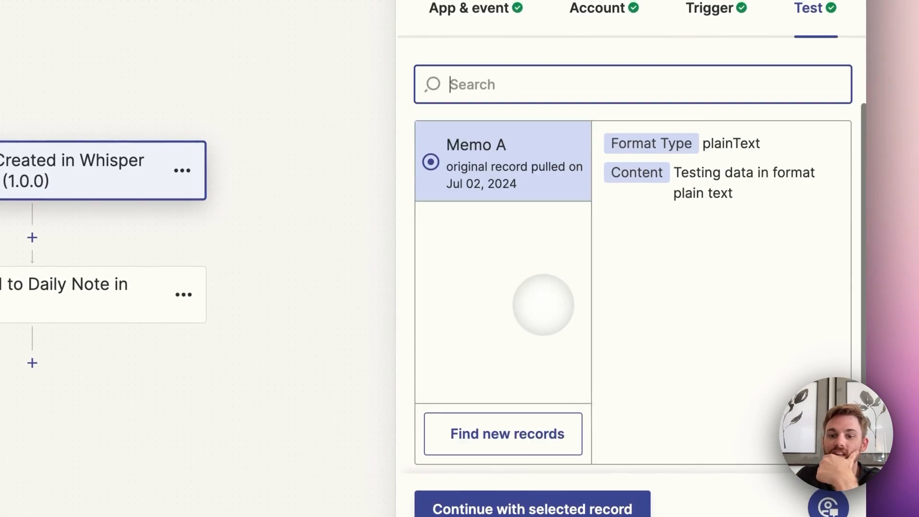
Select the Memo A test record and continue with it
left_click(502, 433)
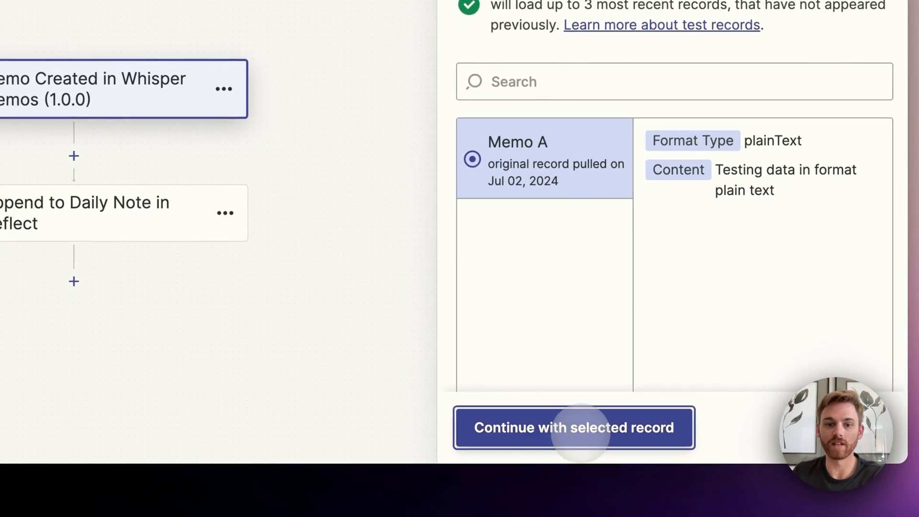
left_click(574, 427)
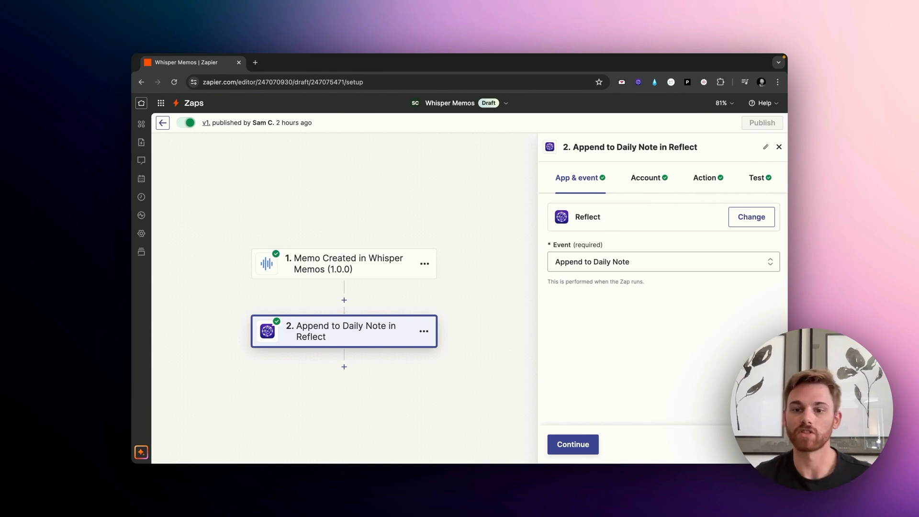
Advance past App & event settings to the Append to Daily Note action fields
left_click(662, 261)
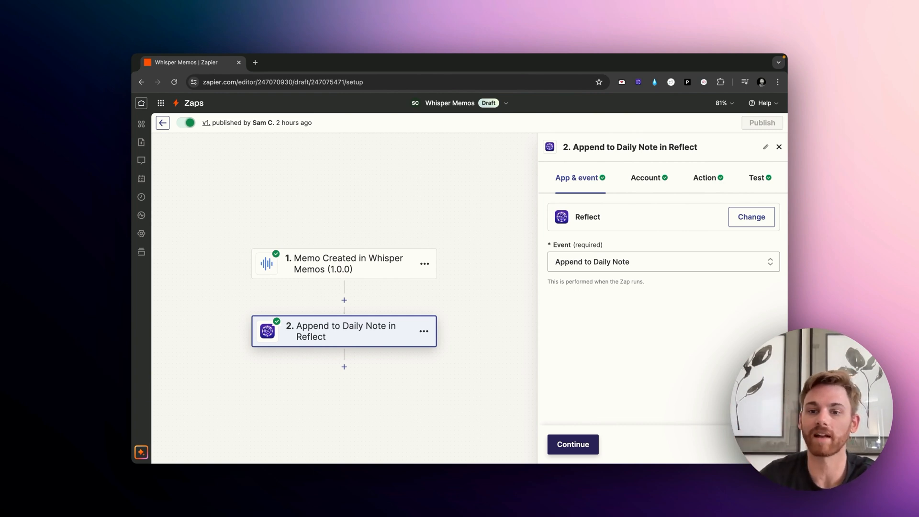
left_click(572, 444)
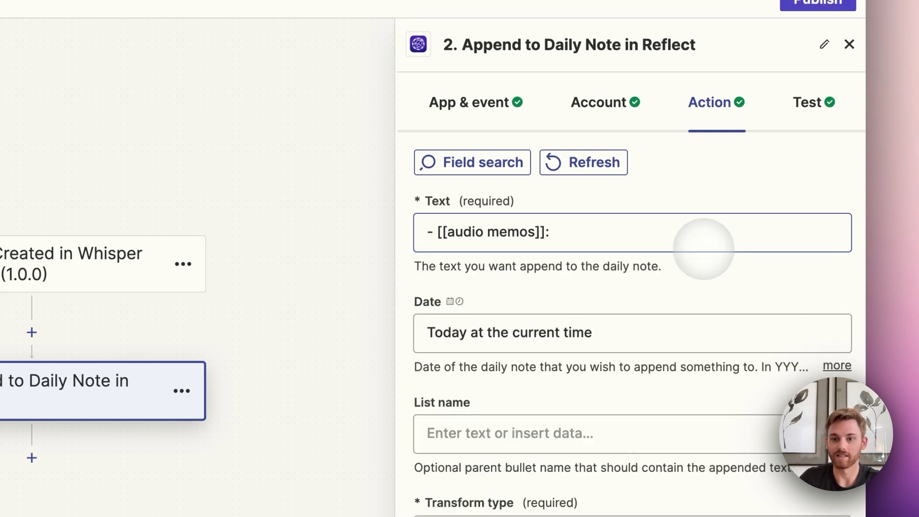
Insert the memo Content after '- [[audio memos]]:', set Date to Today, and test the step
left_click(631, 232)
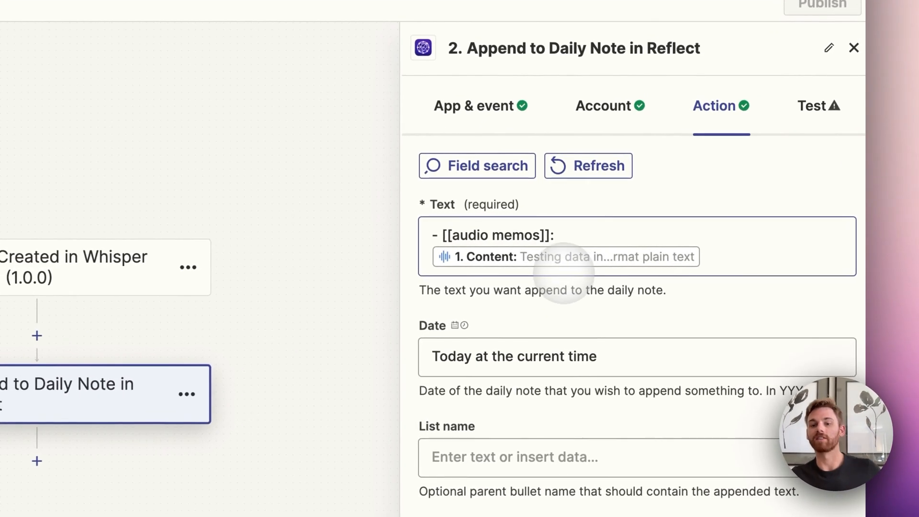
scroll("down", 3)
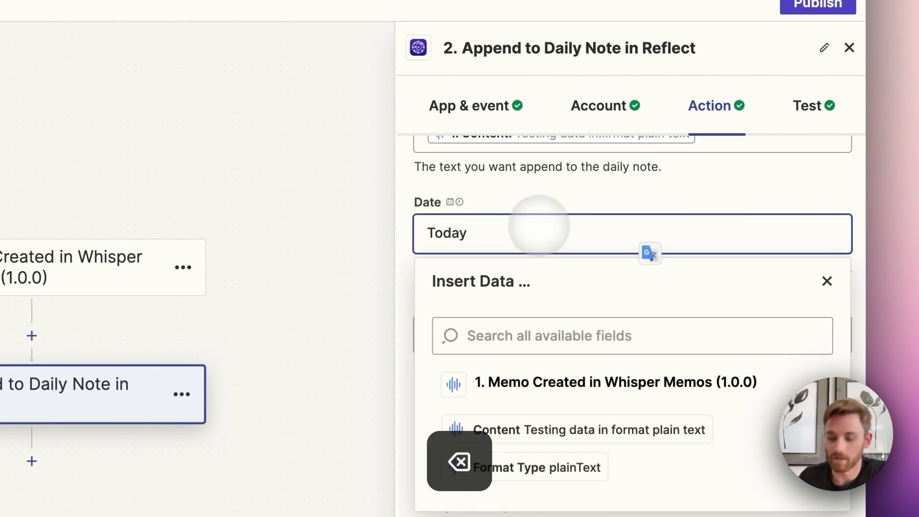
left_click(827, 281)
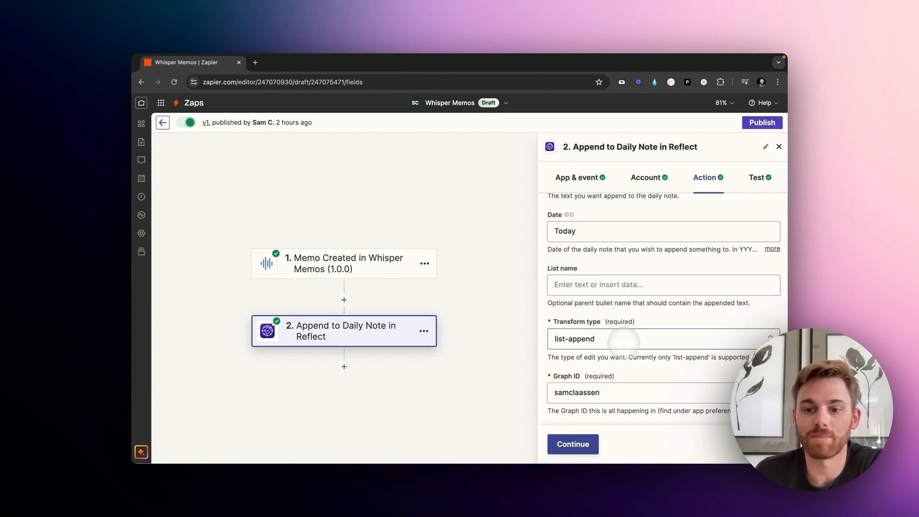
left_click(639, 392)
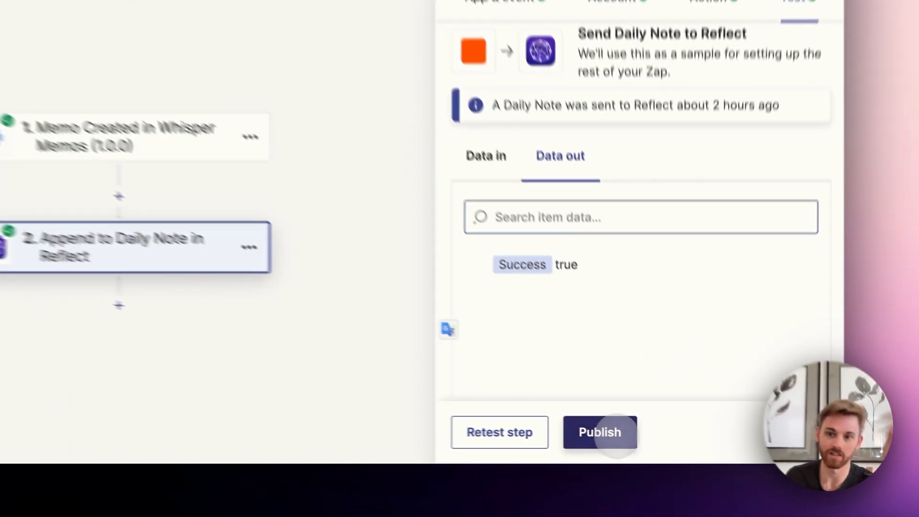
Publish the Zap and confirm replacing the existing version
left_click(599, 432)
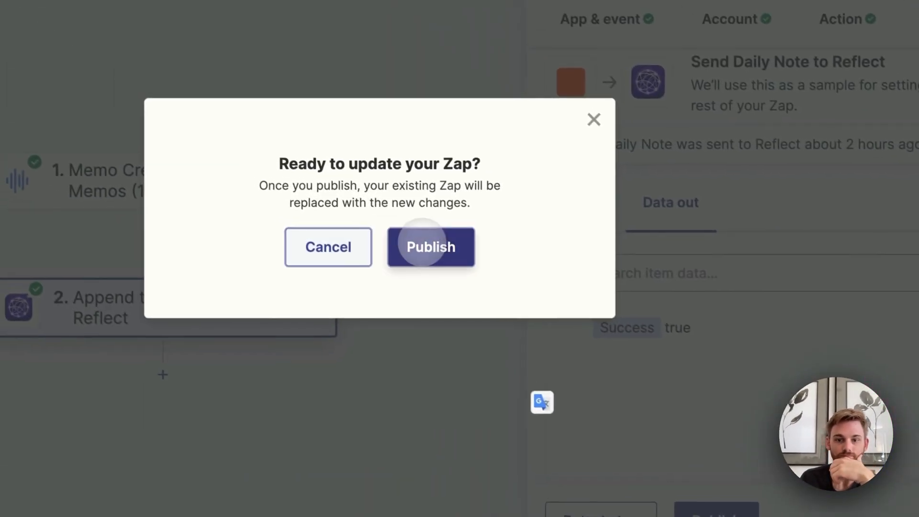
left_click(430, 247)
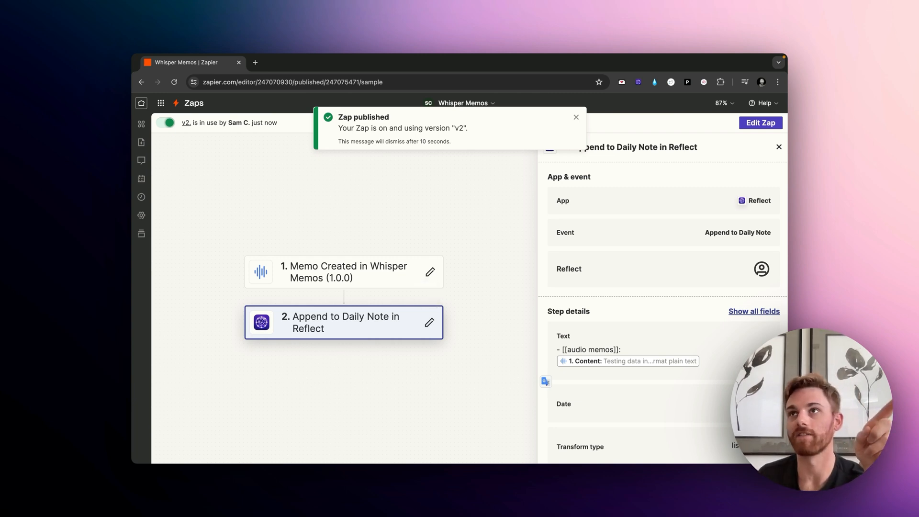
left_click(575, 118)
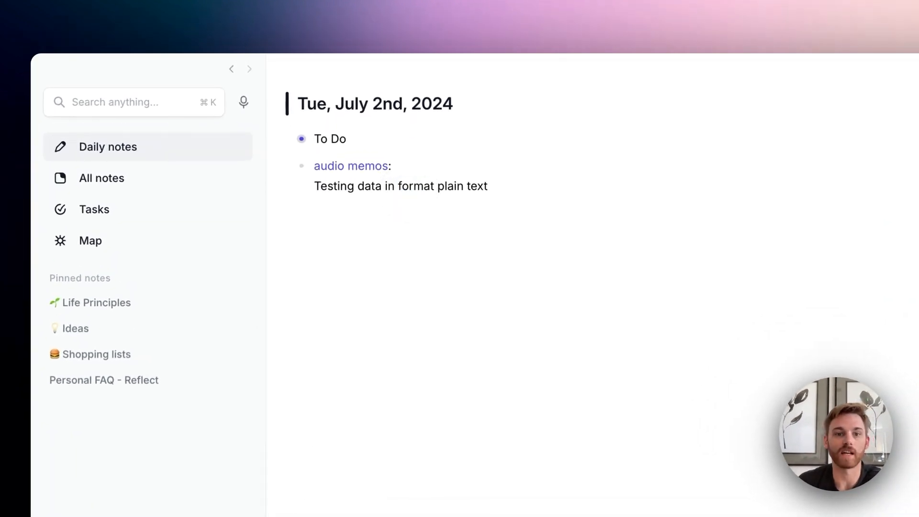
Check that the Apple Watch transcription appears under a second audio memos bullet in Reflect's daily note
left_click_drag(314, 165, 487, 186)
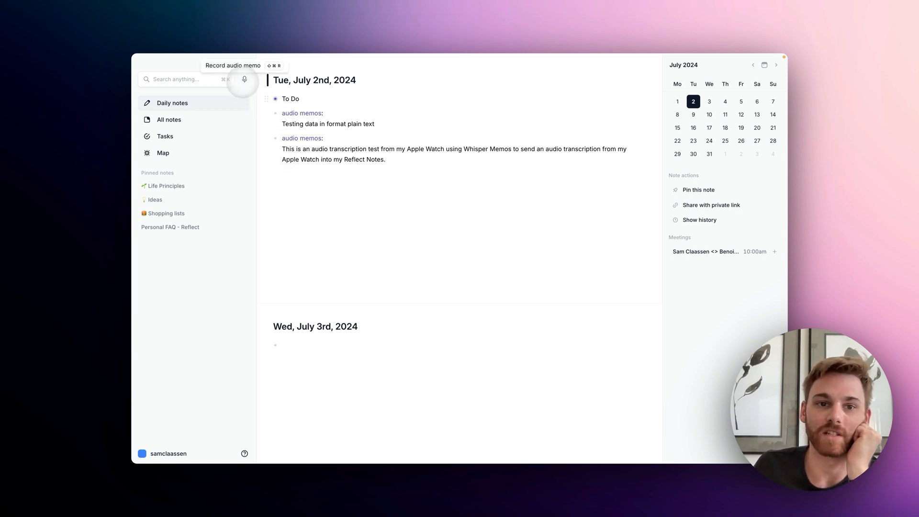
Record and stop a Reflect audio memo, then scroll to its new audio memos entry
left_click(245, 79)
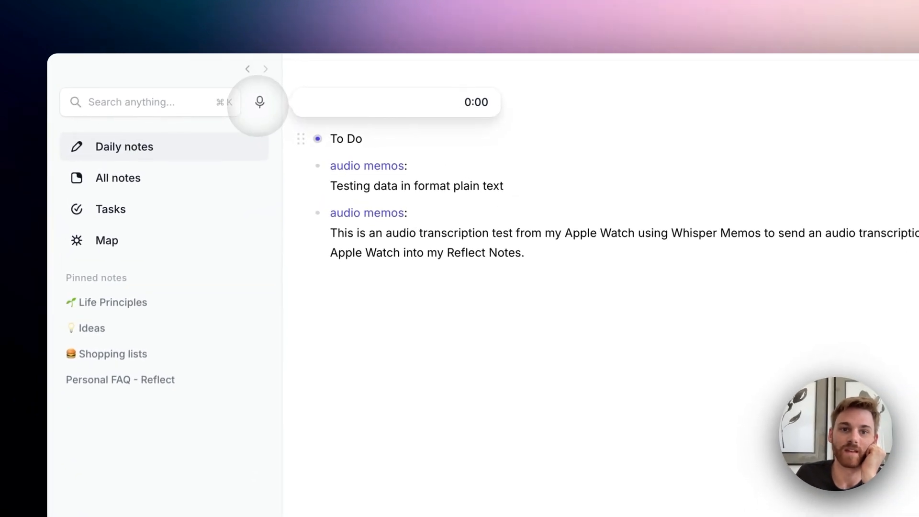
left_click(258, 102)
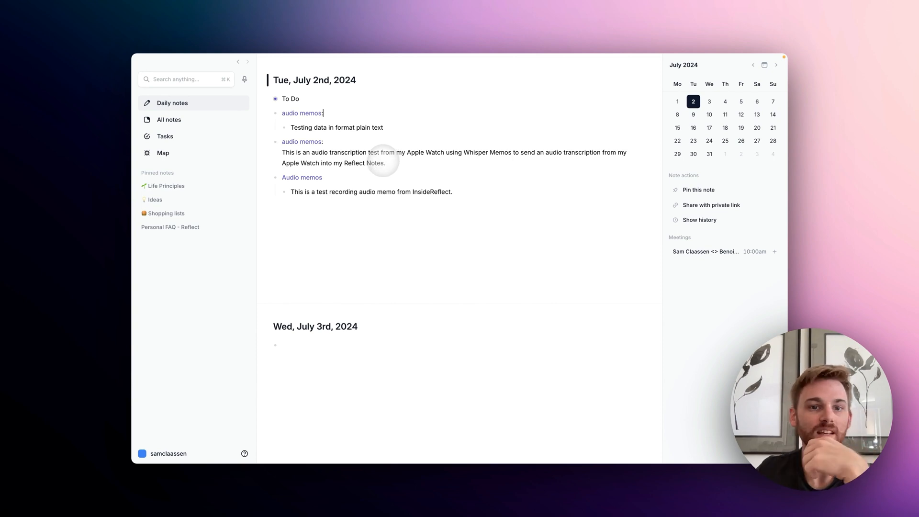
mouse_move(302, 177)
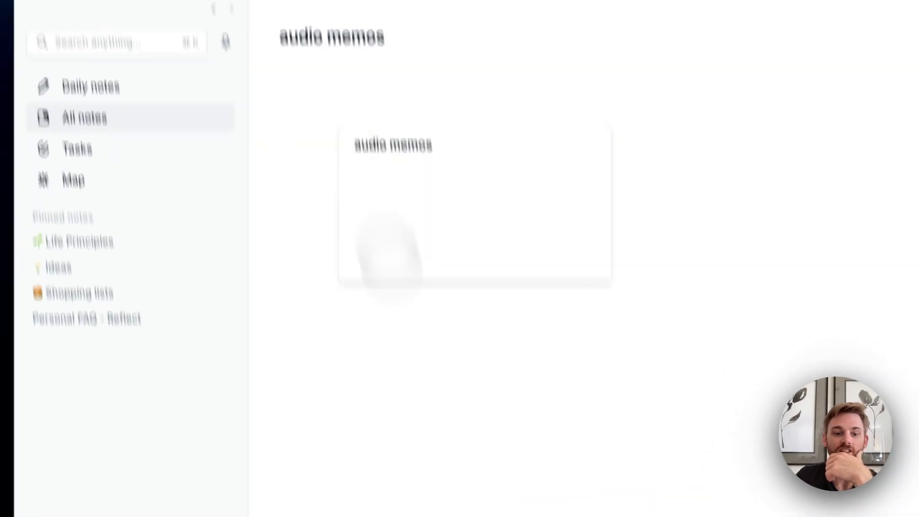
scroll("down", 3)
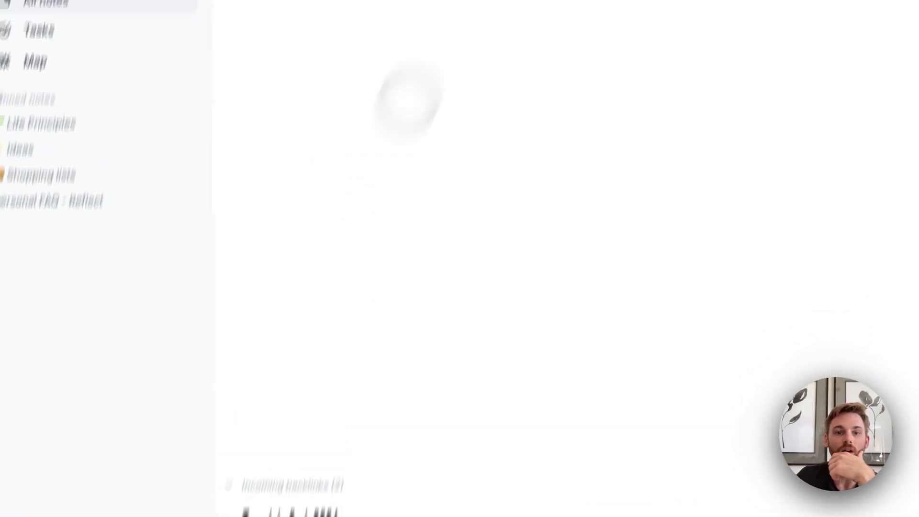